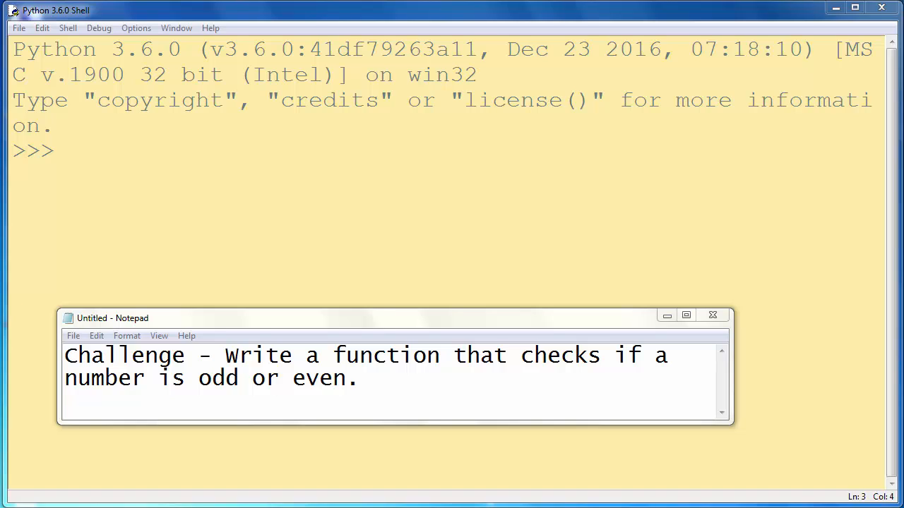
Dismiss the challenge note and begin a function definition with 'def' at the shell prompt
double_click(243, 355)
type("def")
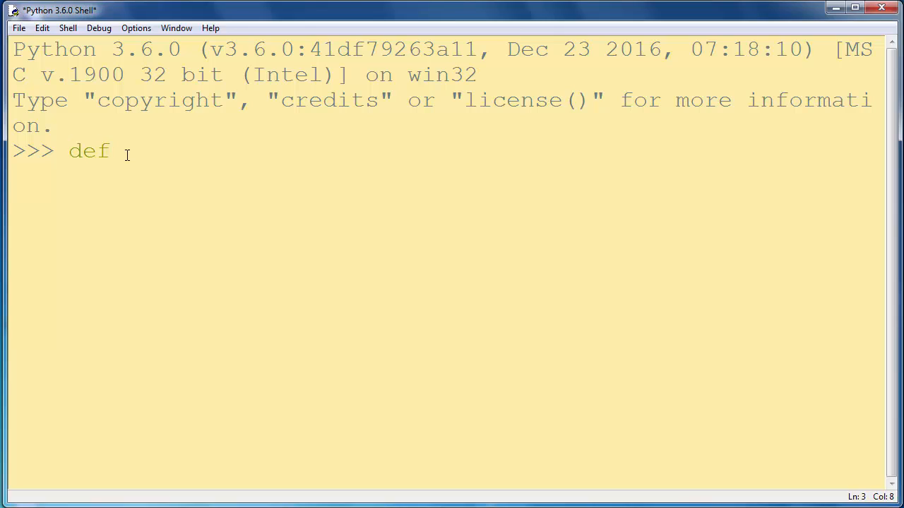
Write the header def evenodd(n): and move to the indented body line
type("ev")
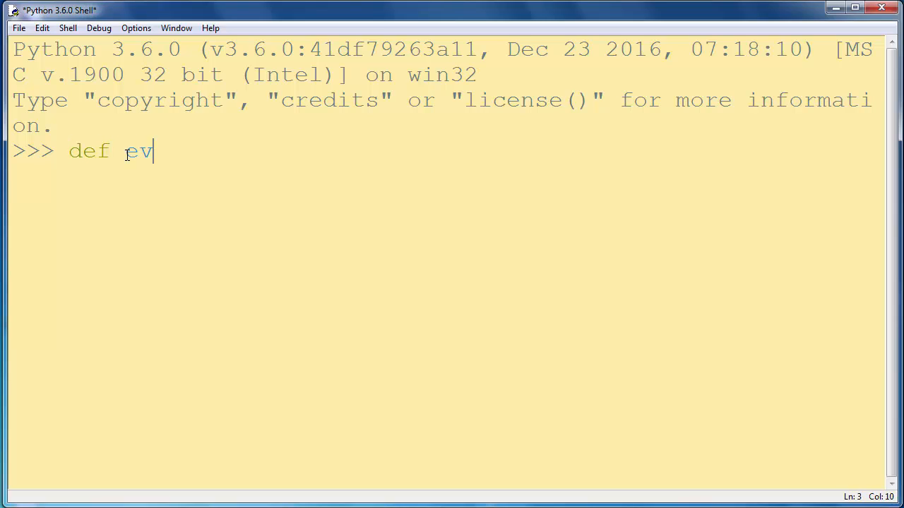
type("enodd(")
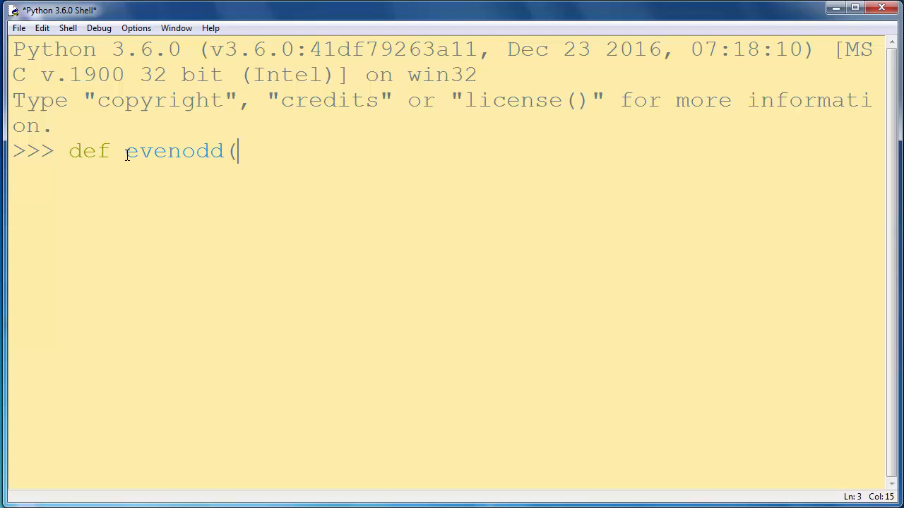
type("n):")
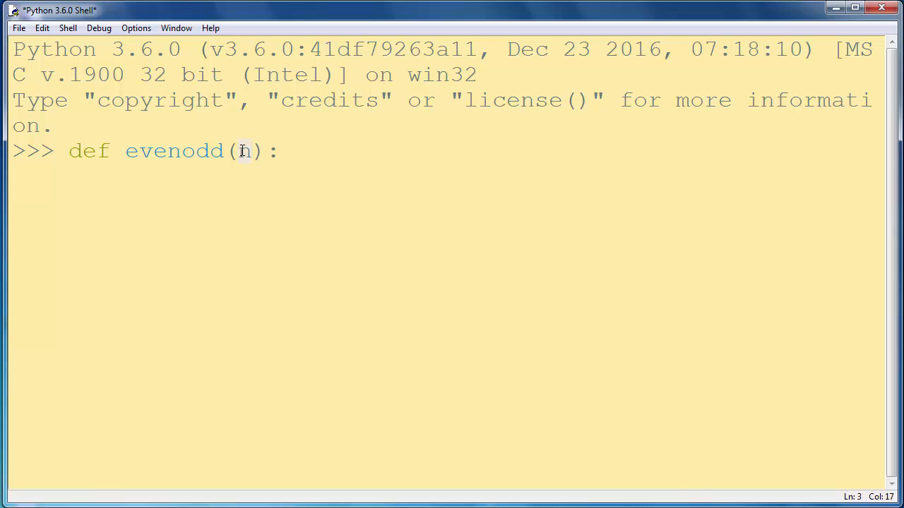
key("enter")
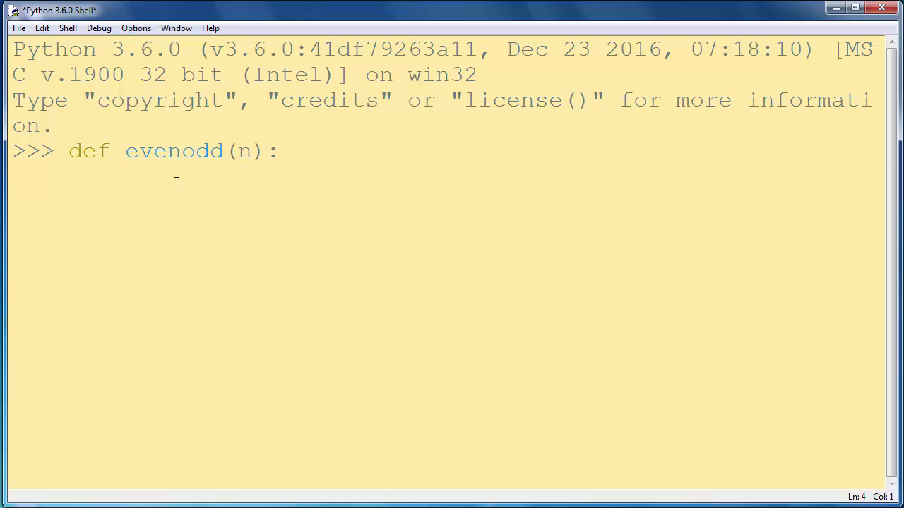
Write the condition if n % 2 == 0: as the first line of the body
key("enter")
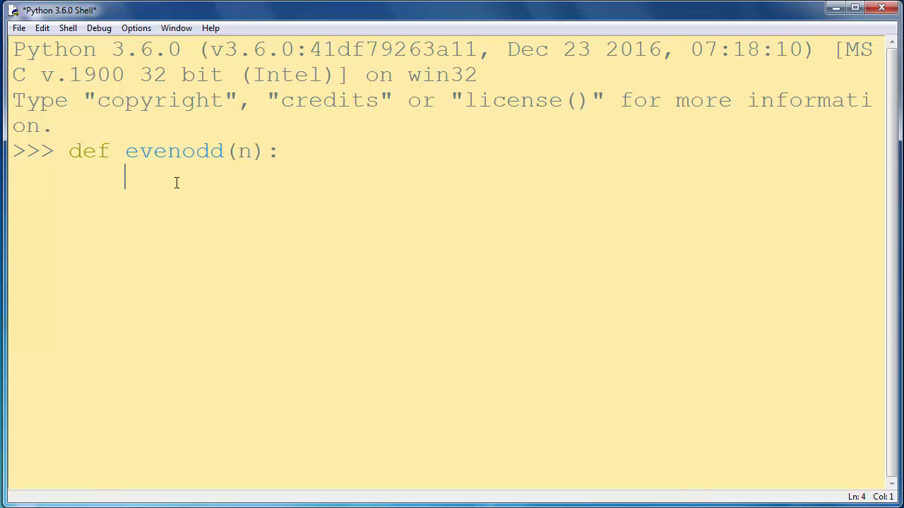
type("if")
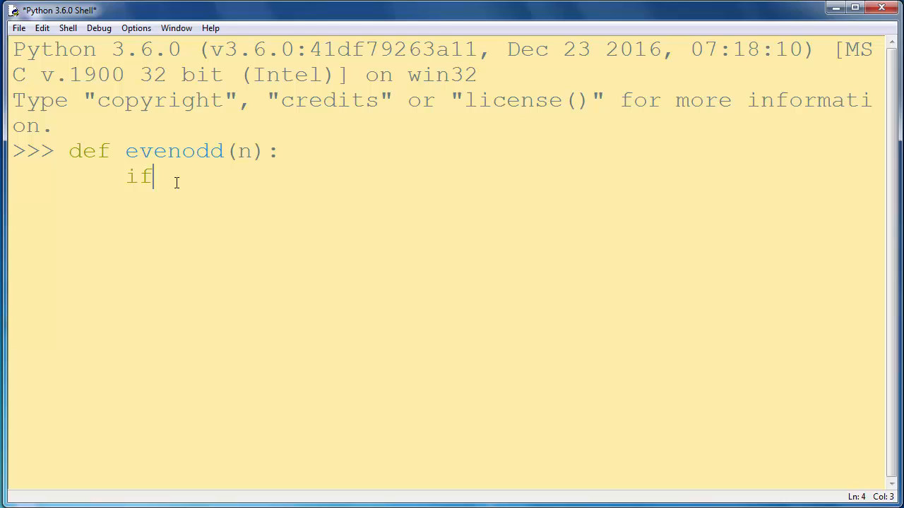
type("n")
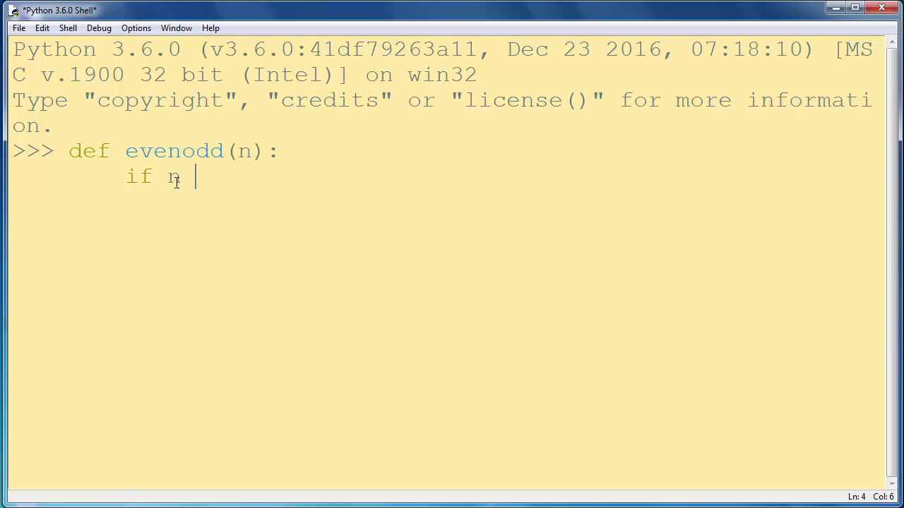
type("%")
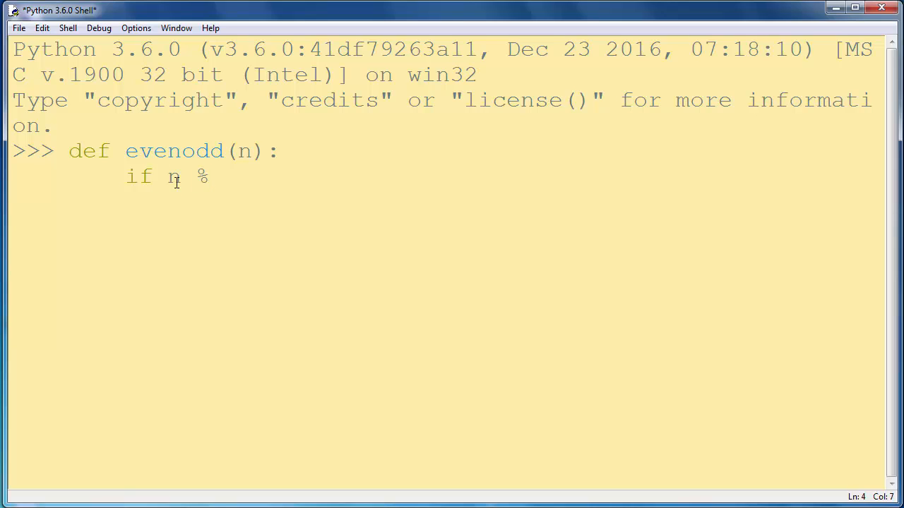
type("2 =")
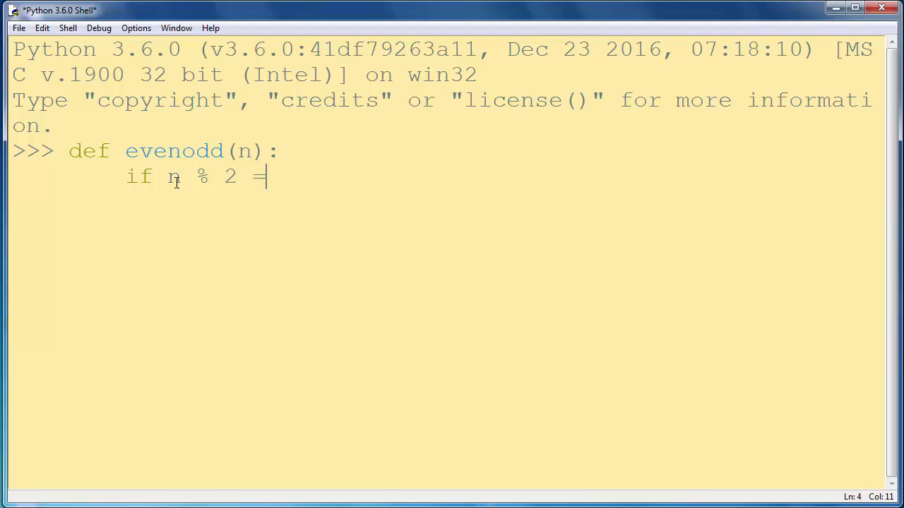
type("=")
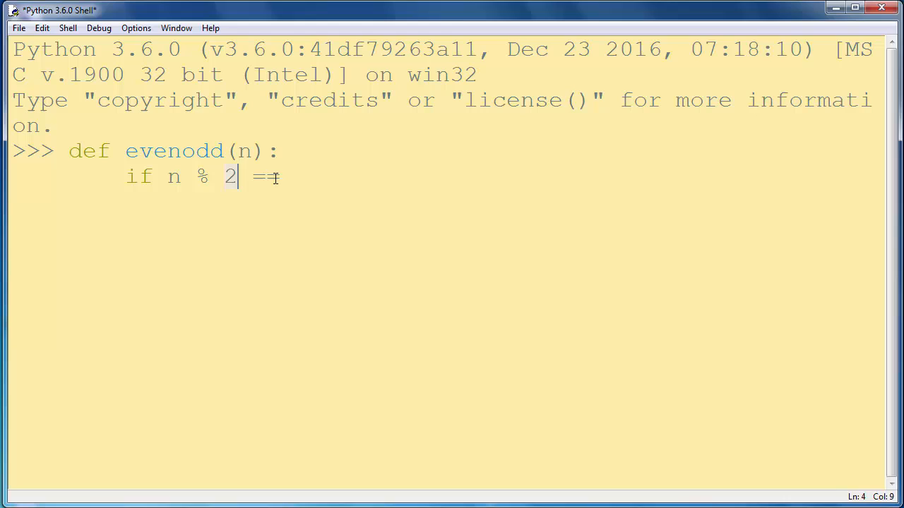
type("0")
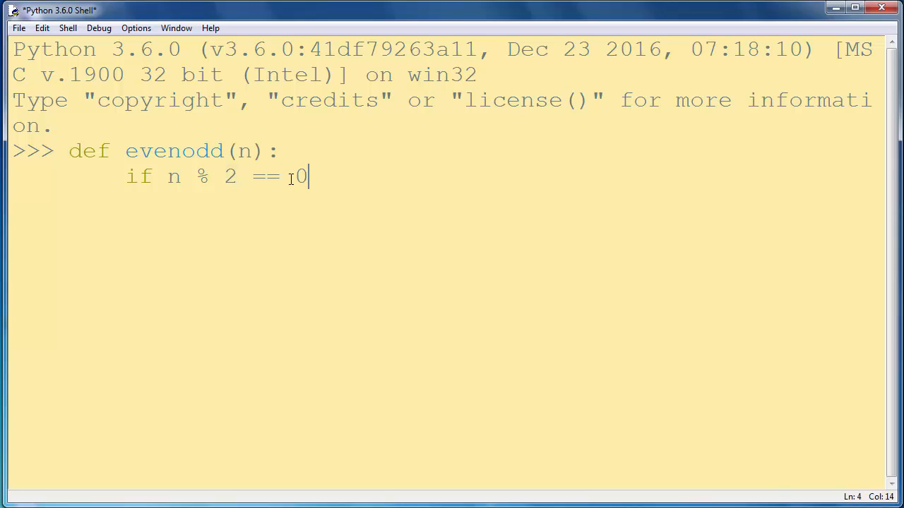
type(":")
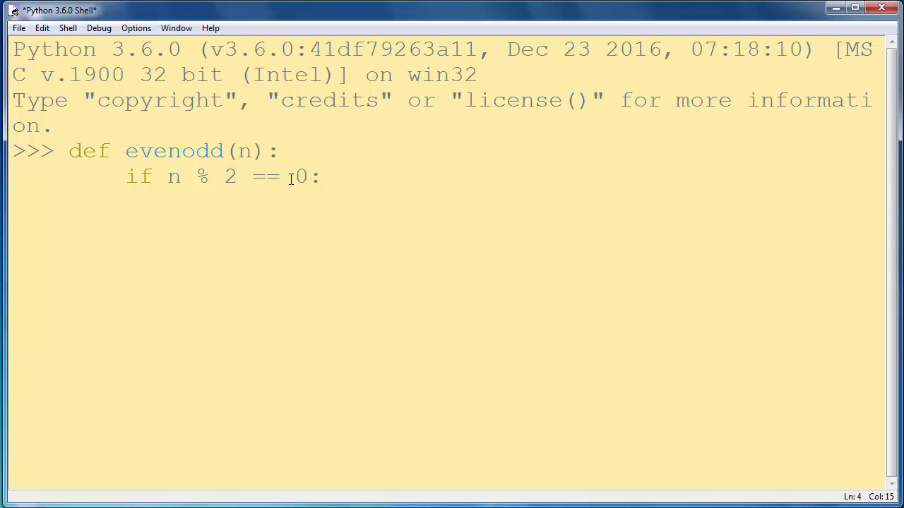
key("enter")
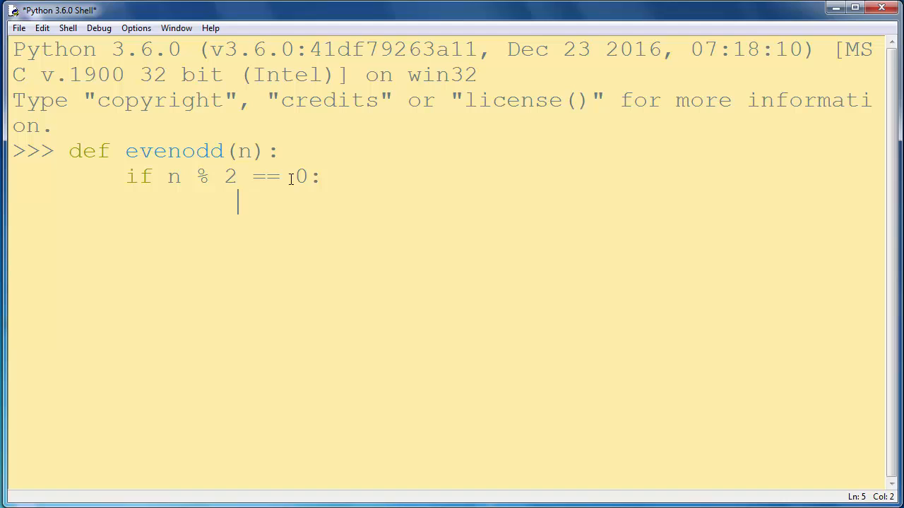
Under the if, write print('Number', n, 'is even')
type("print(")
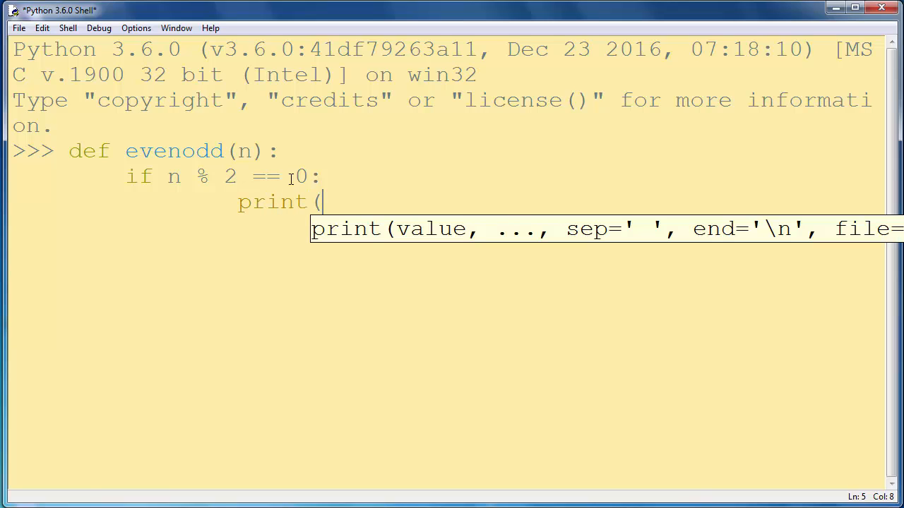
type("'Nu")
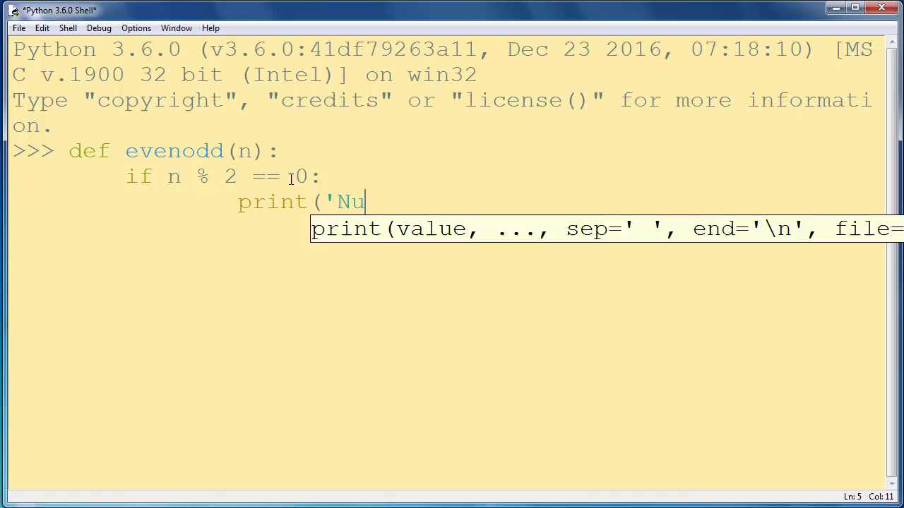
type("mber'")
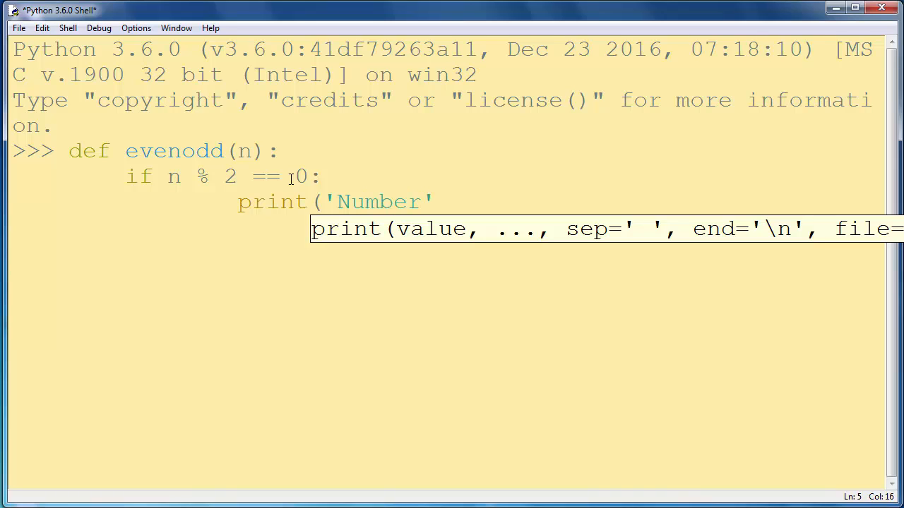
type(", n")
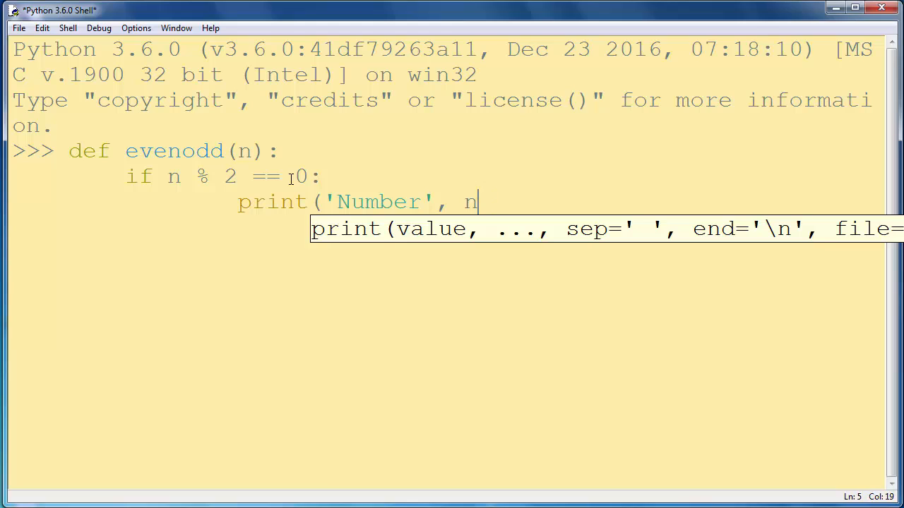
type(", '")
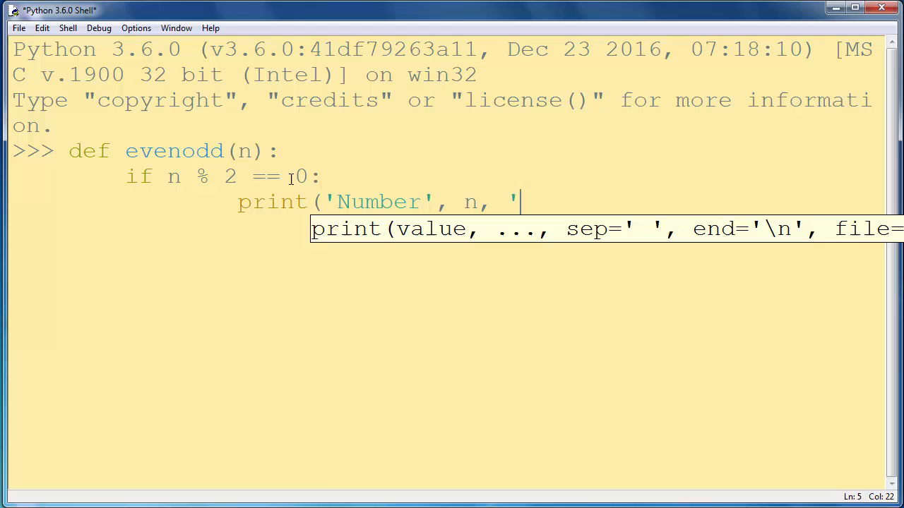
type("is ev")
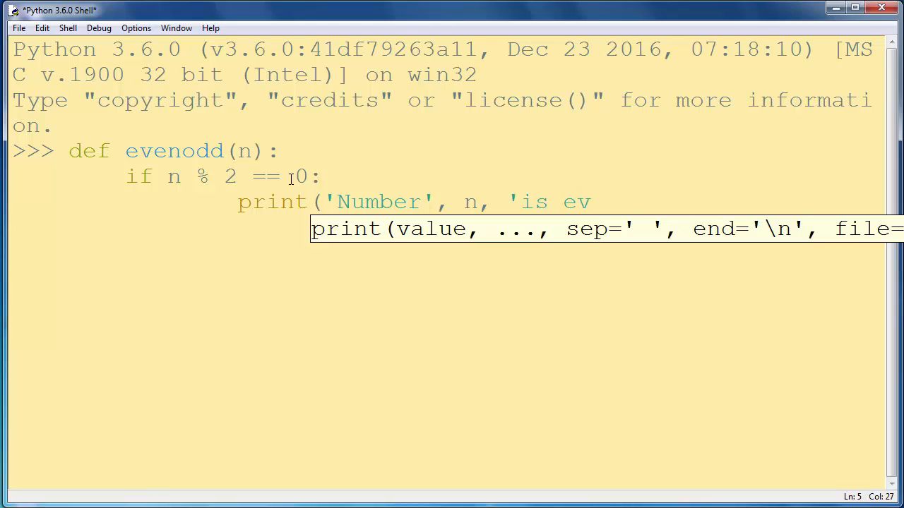
type("en)")
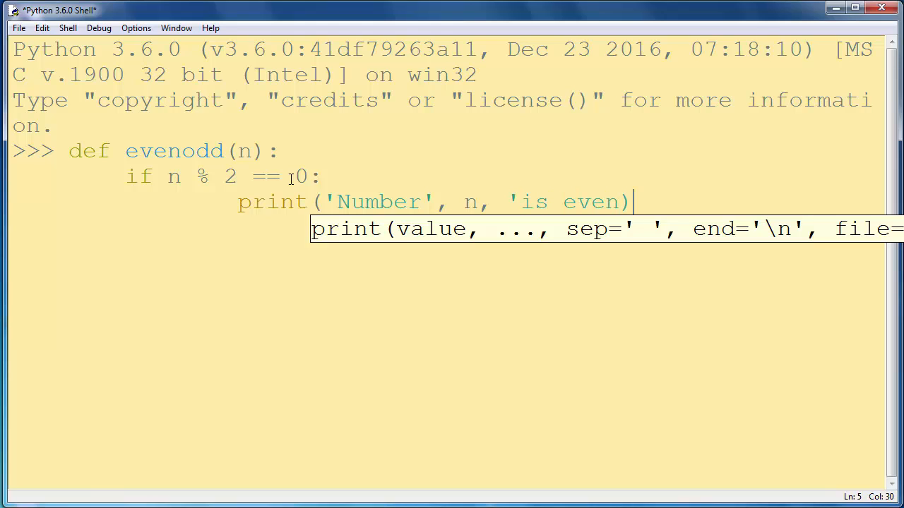
type("'")
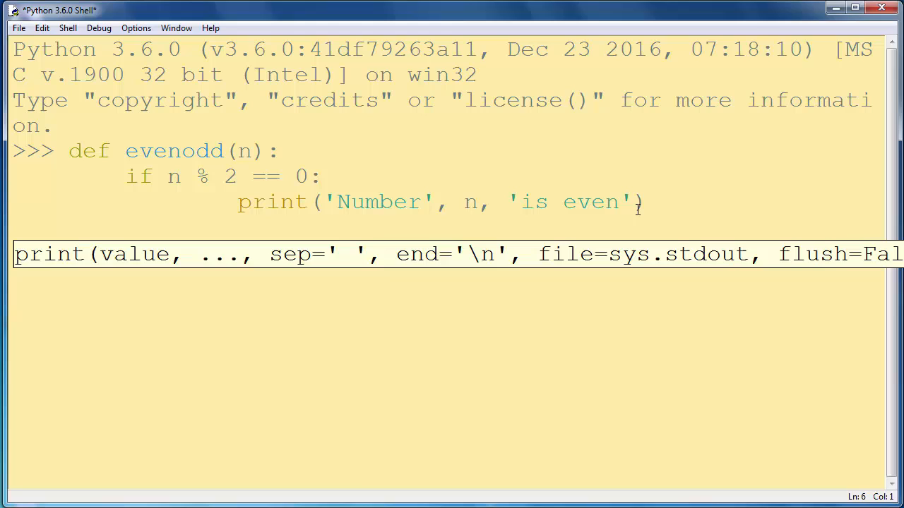
Add the branch elif n % 2 == 1: to evenodd
type("elif n")
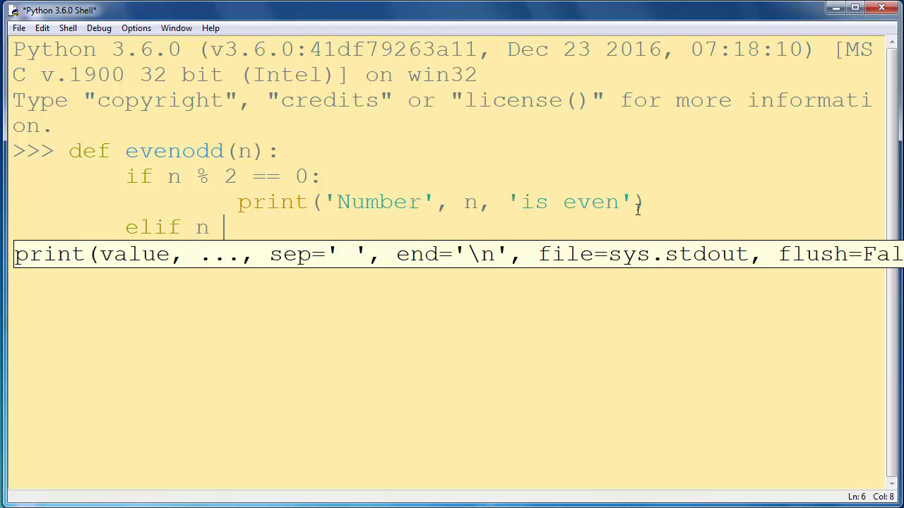
type("% 2 =")
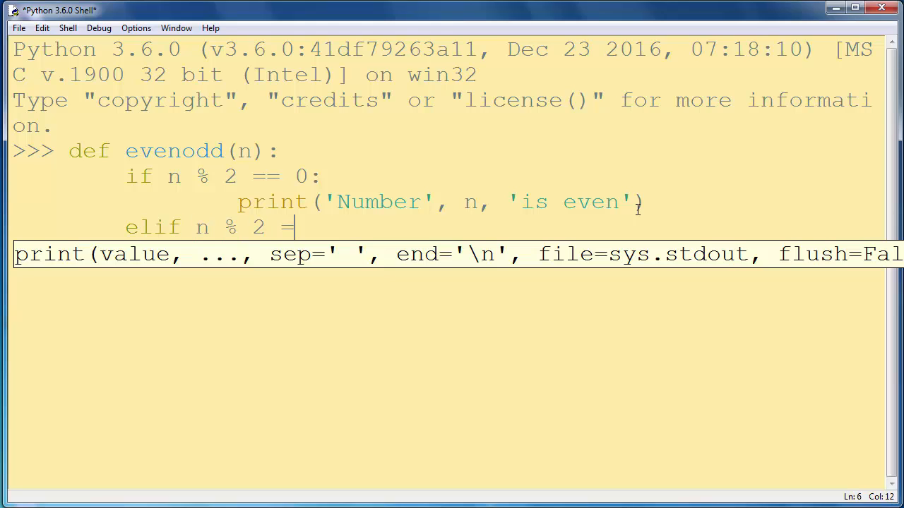
type("= 1:")
type("print(")
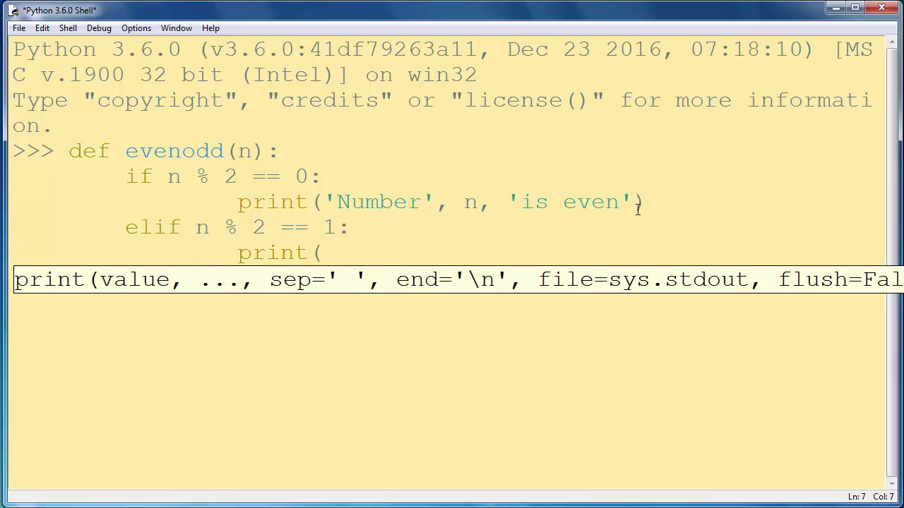
Under the elif, write print('Number', n, 'is odd')
type("'Number")
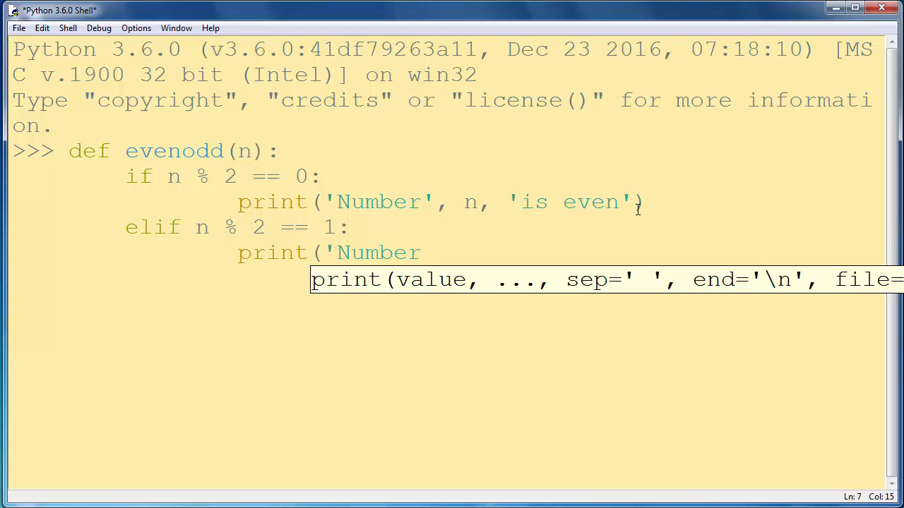
type(", n,")
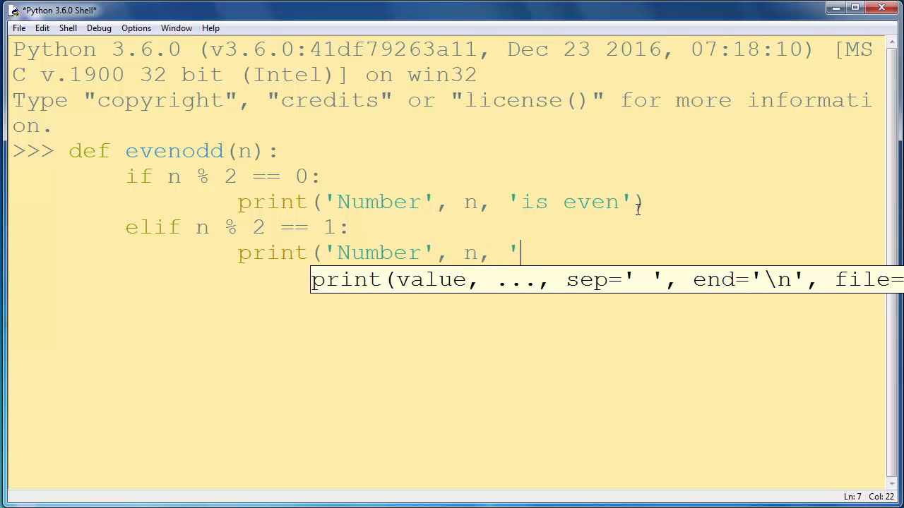
type("is odd'")
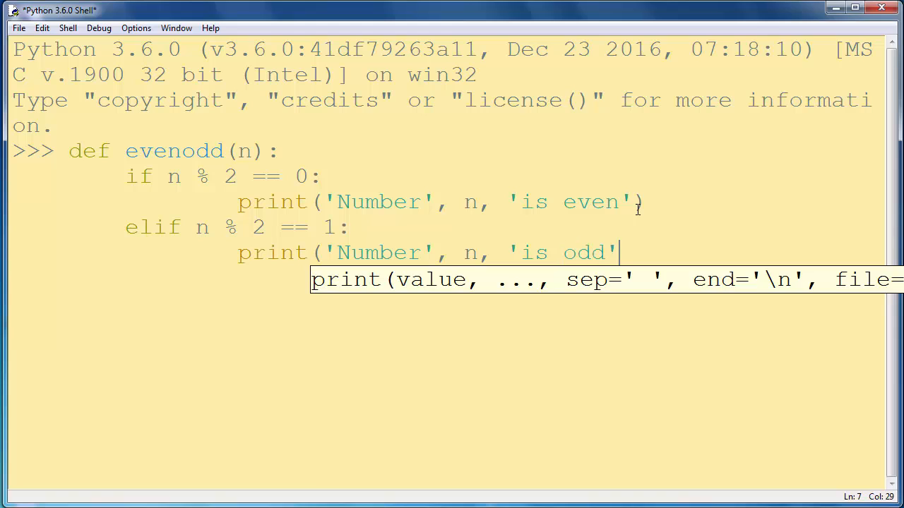
type(")")
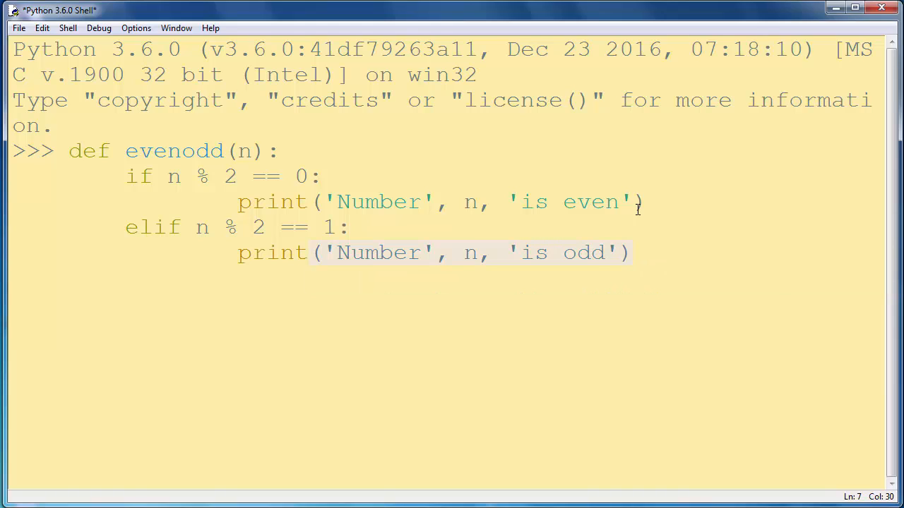
mouse_move(637, 173)
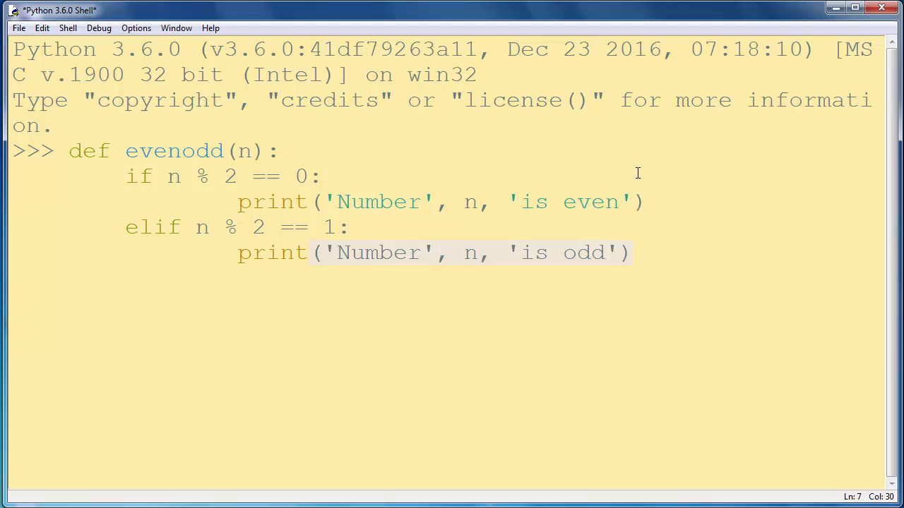
End the 'is odd' print line and move to a fresh line below it
left_click(633, 252)
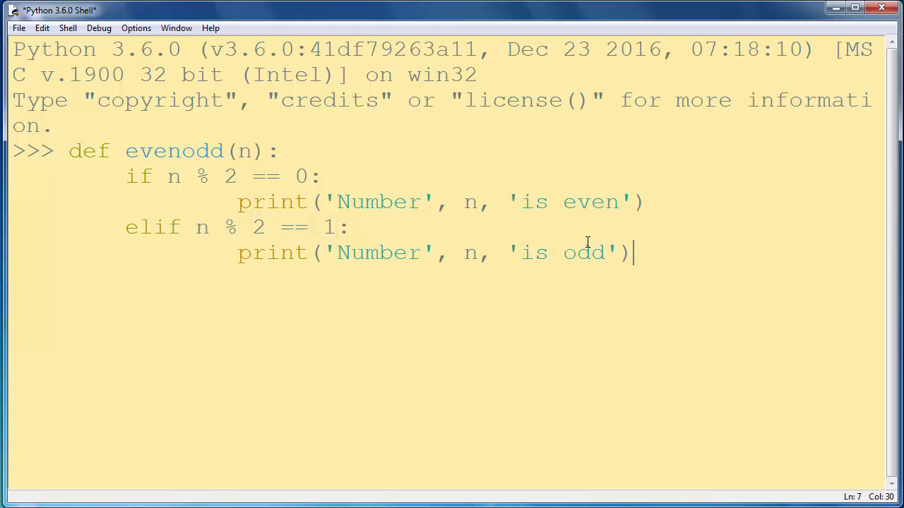
key("enter")
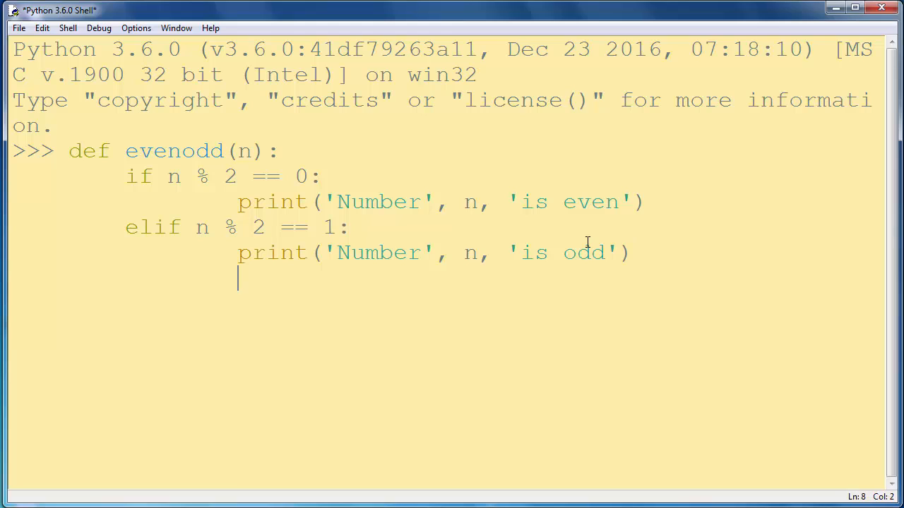
Call evenodd(5) to print 'Number 5 is odd', then begin typing evenodd(1
type("ev")
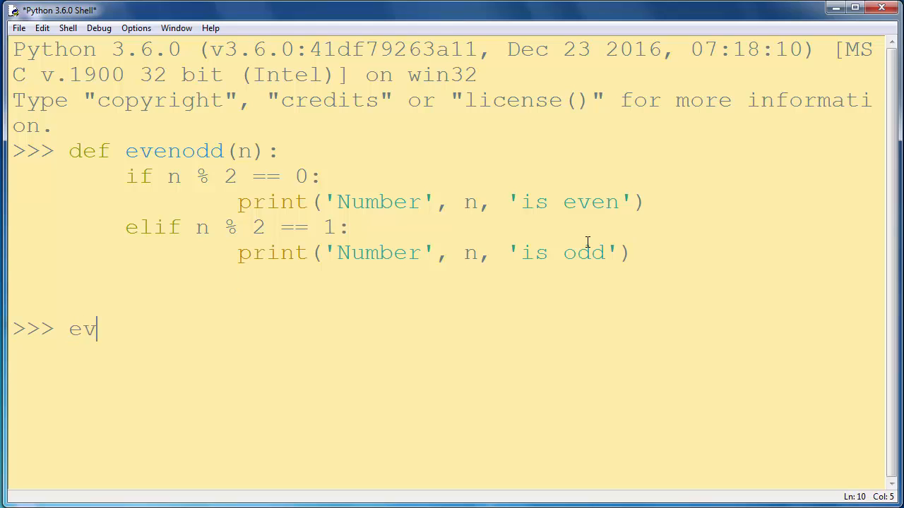
type("enodd(")
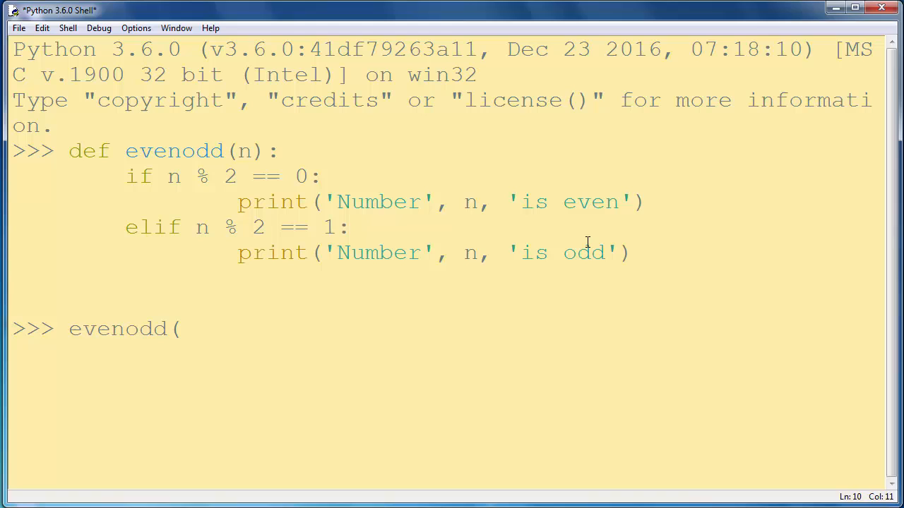
type("5")
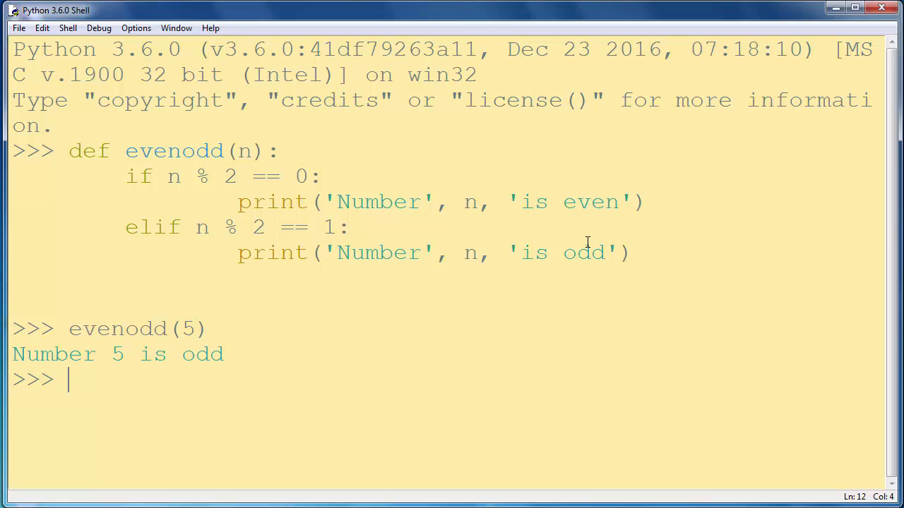
type("evend")
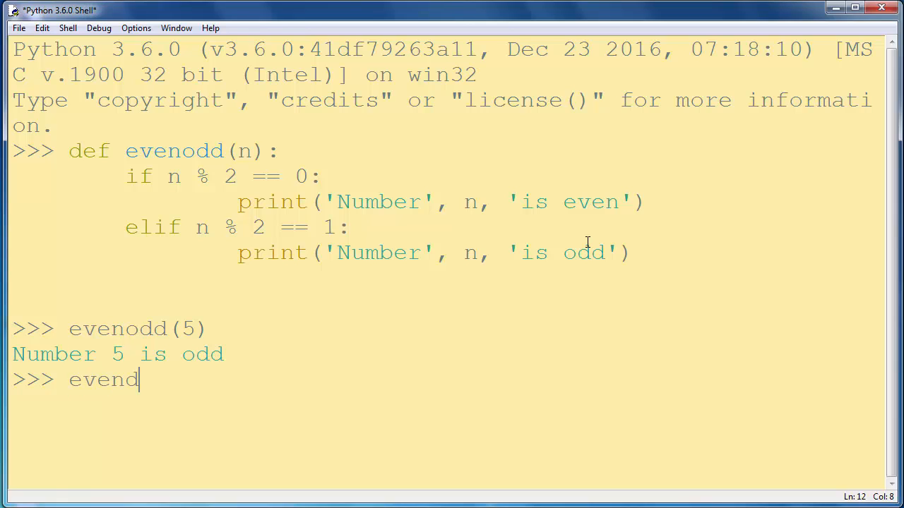
type("odd(1")
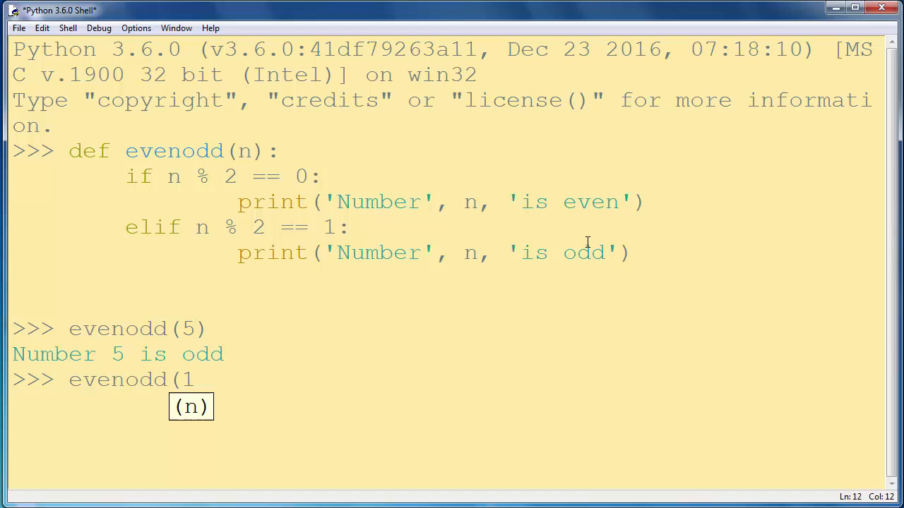